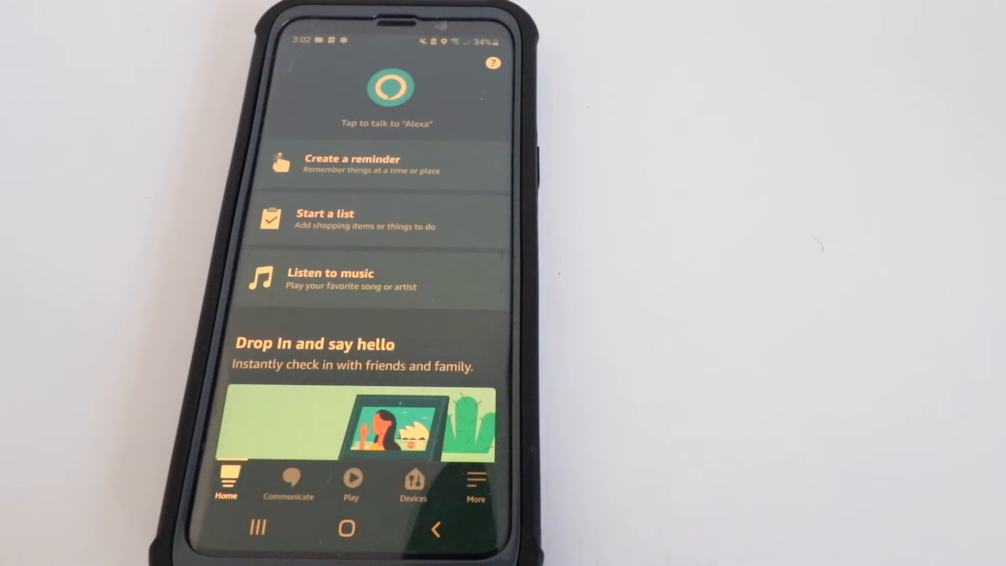
{"action": "mouse_move", "coordinate": [533, 115]}
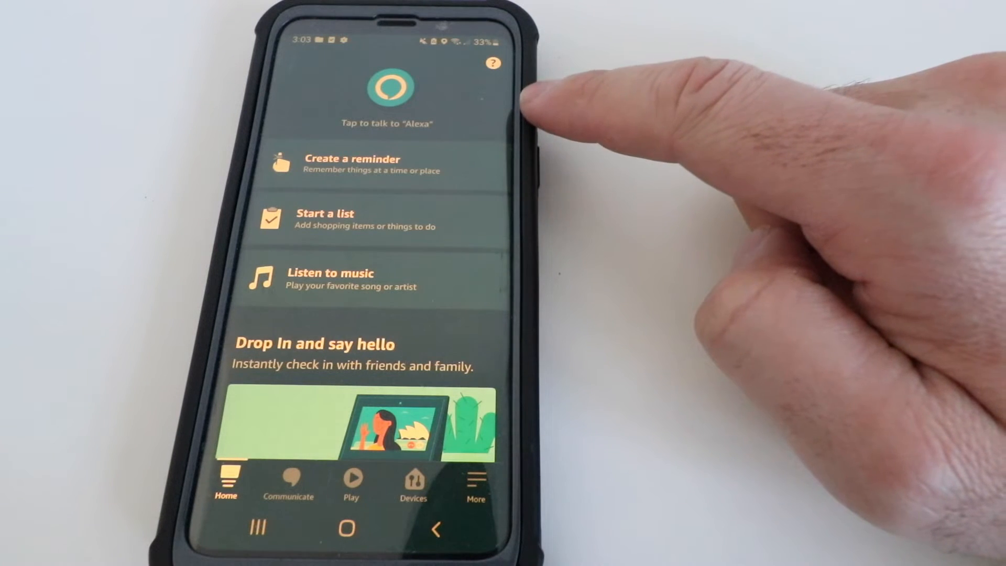
{"action": "mouse_move", "coordinate": [527, 103]}
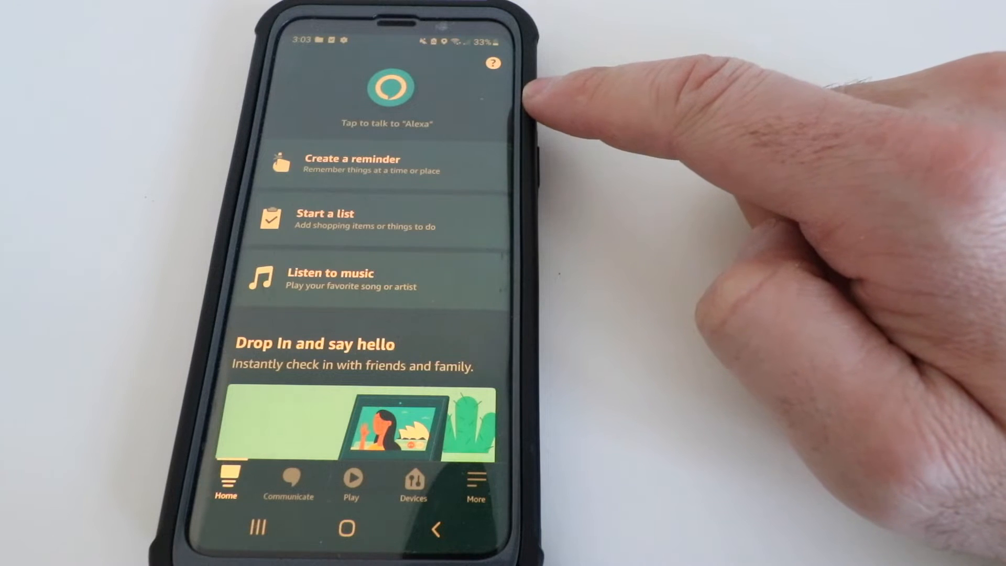
{"action": "mouse_move", "coordinate": [546, 103]}
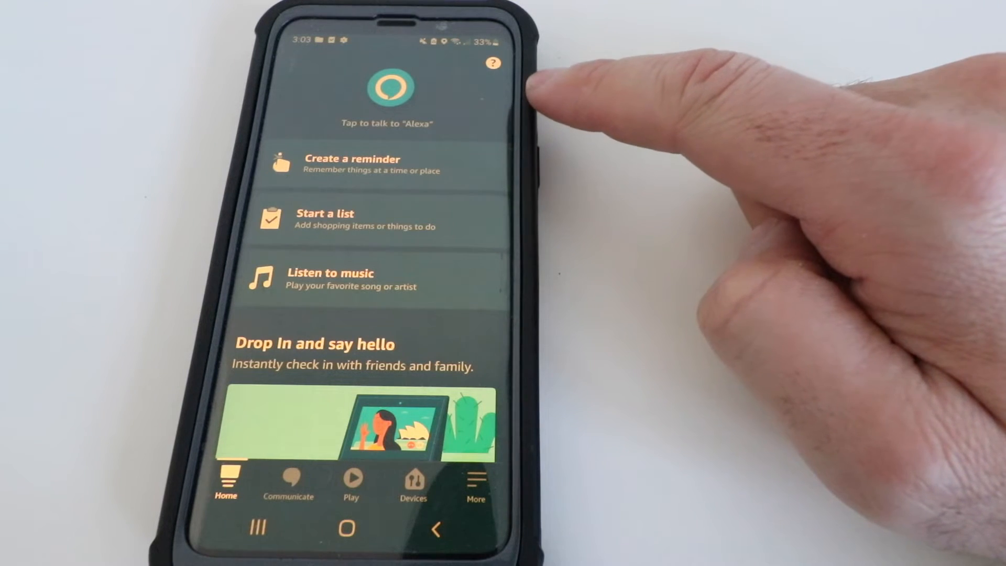
{"action": "mouse_move", "coordinate": [546, 103]}
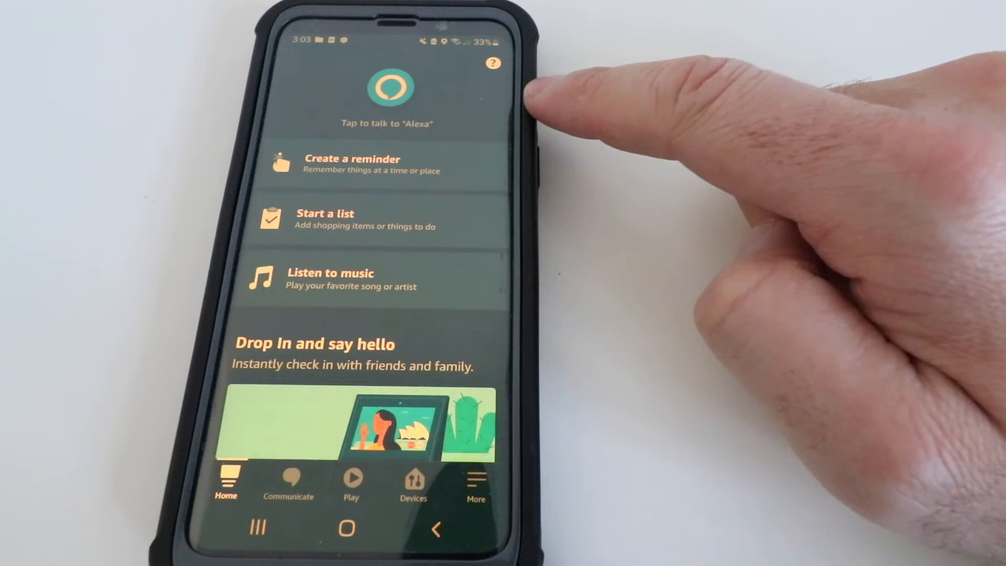
{"action": "mouse_move", "coordinate": [539, 103]}
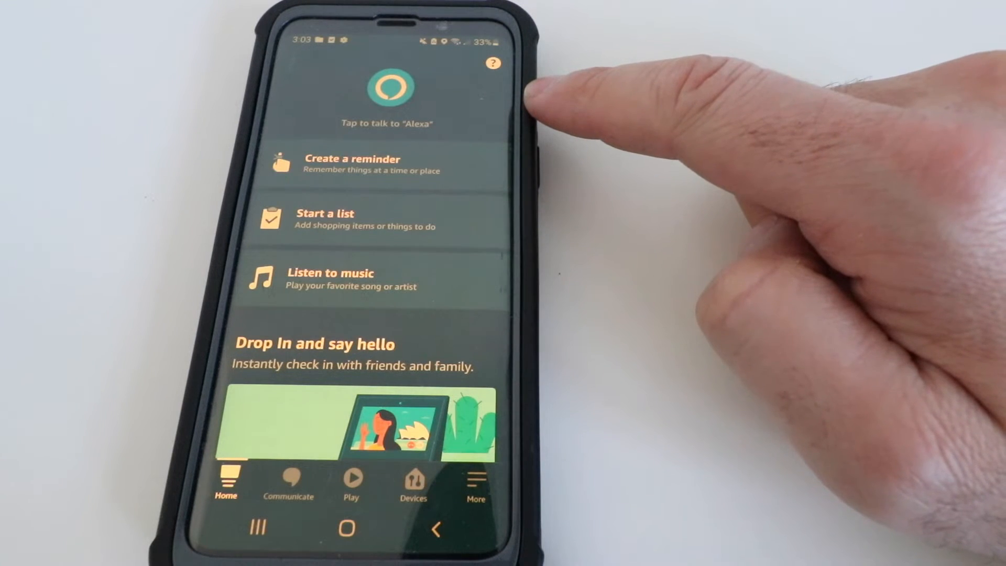
{"action": "mouse_move", "coordinate": [546, 115]}
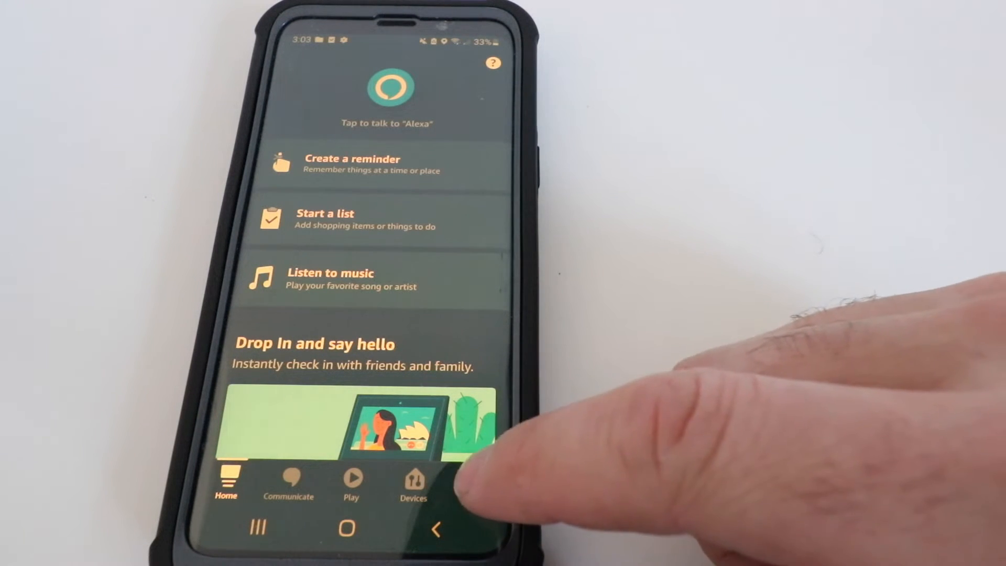
Go to Skills & Games from the More menu and search the catalogue for 'toyota'
{"action": "left_click", "coordinate": [476, 484]}
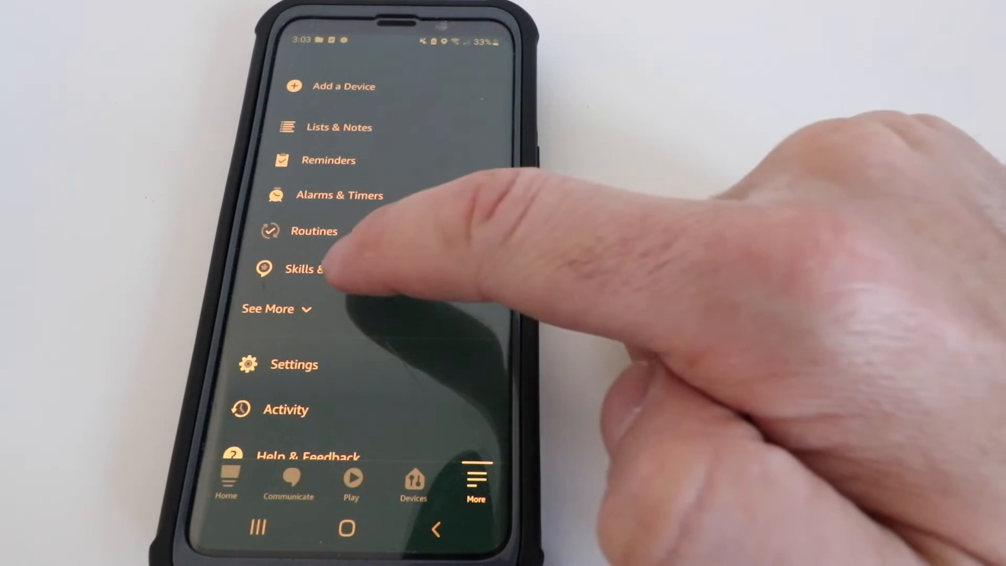
{"action": "left_click", "coordinate": [302, 270]}
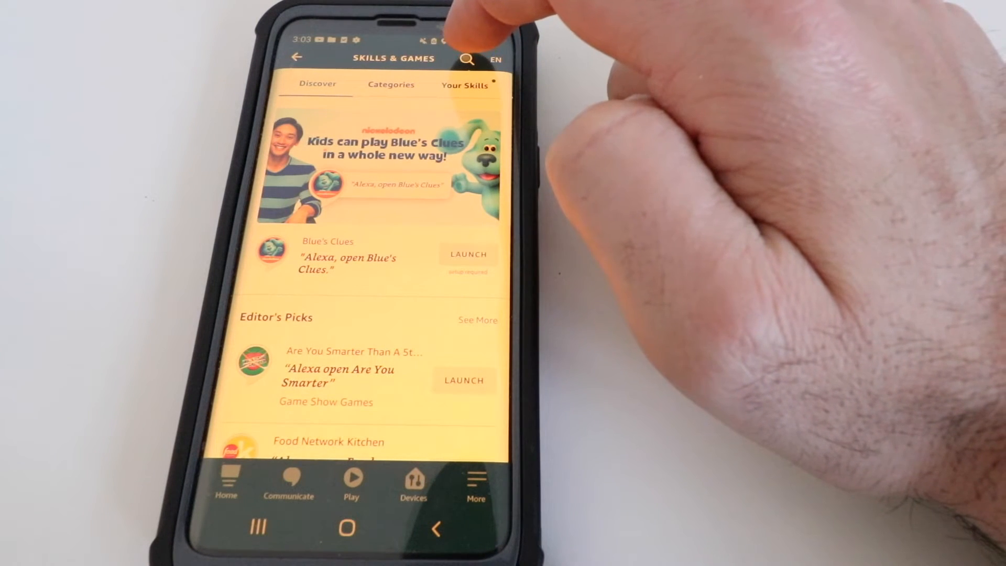
{"action": "left_click", "coordinate": [466, 59]}
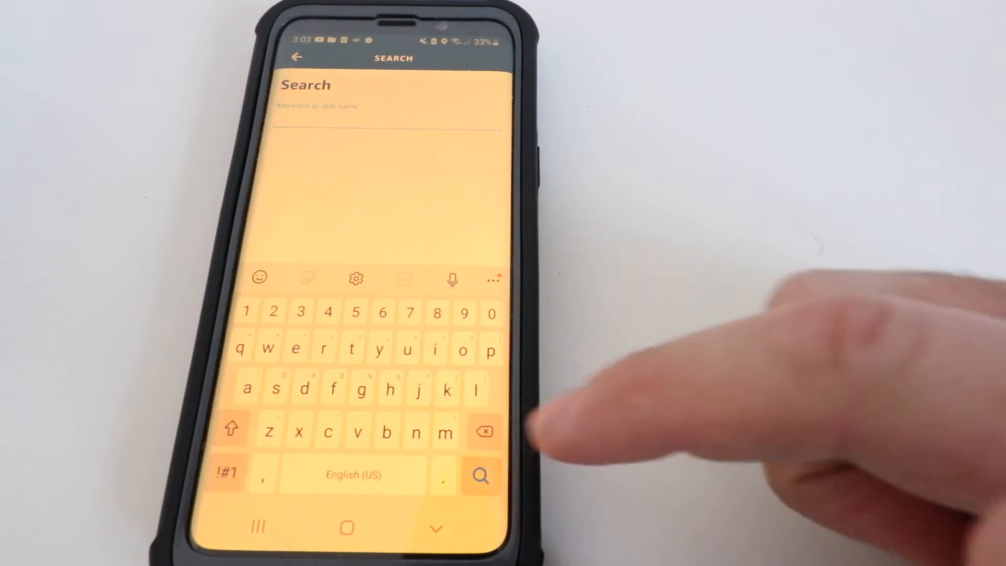
{"action": "type", "text": "toyota"}
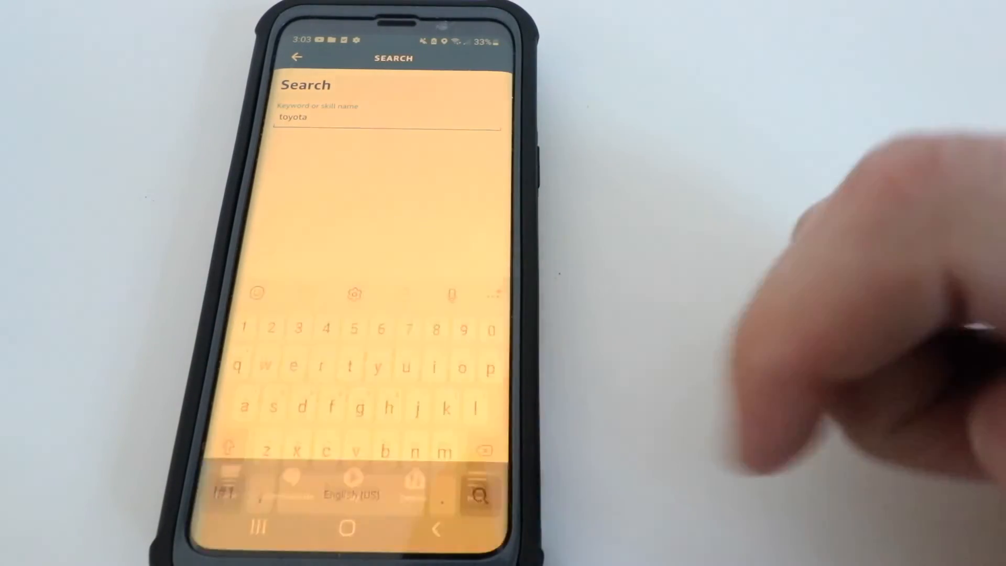
Run the search, open the Toyota skill result and go to its Skill Settings
{"action": "left_click", "coordinate": [481, 495]}
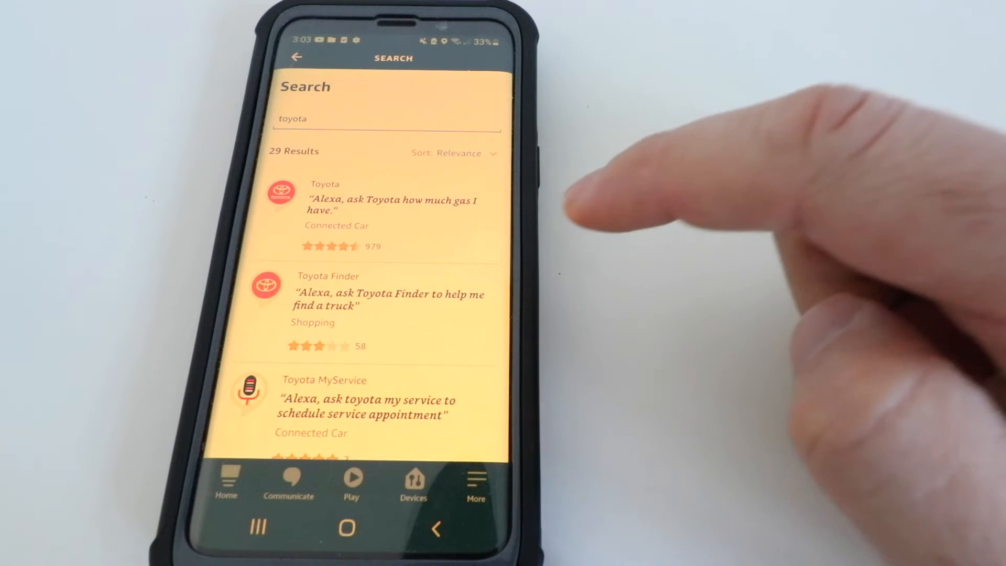
{"action": "mouse_move", "coordinate": [488, 148]}
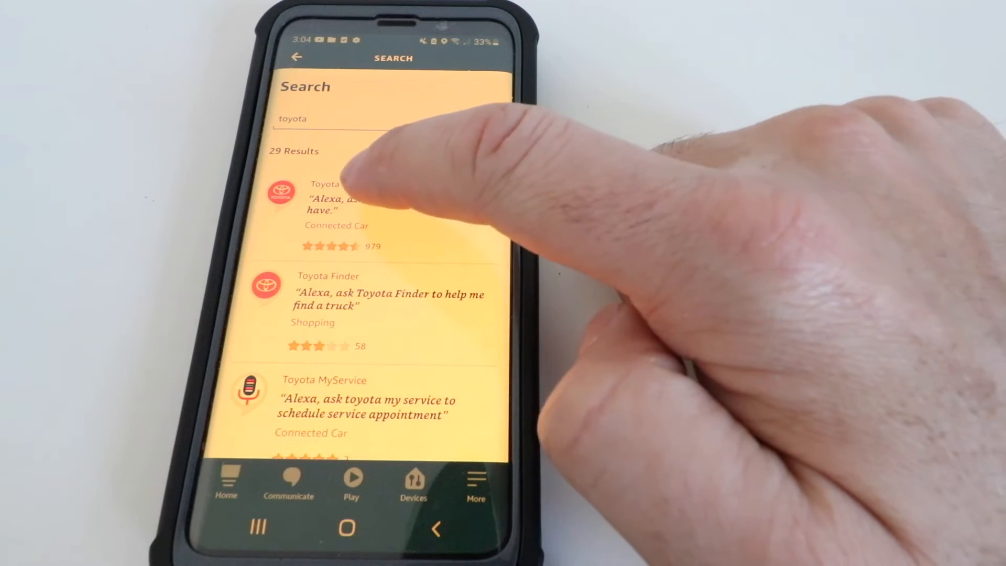
{"action": "left_click", "coordinate": [339, 199]}
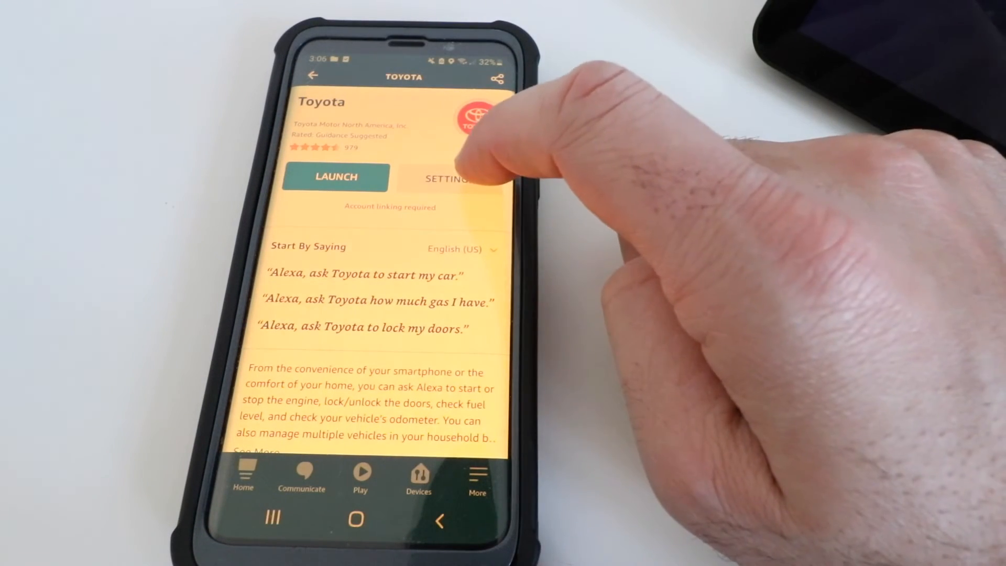
{"action": "left_click", "coordinate": [447, 178]}
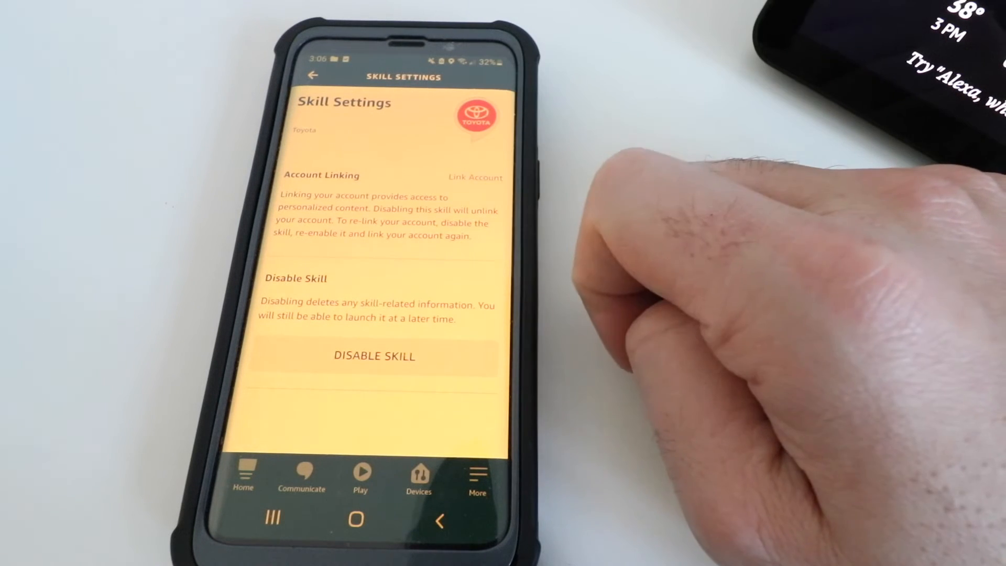
Link the Toyota account via Link Account, sign in, and save the confirmed PIN
{"action": "left_click", "coordinate": [476, 178]}
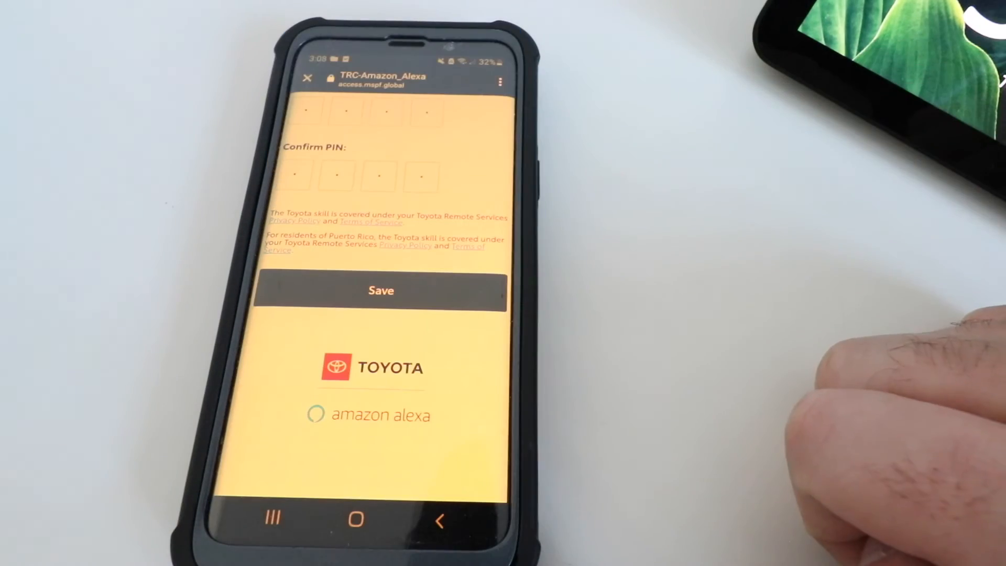
{"action": "left_click", "coordinate": [381, 290]}
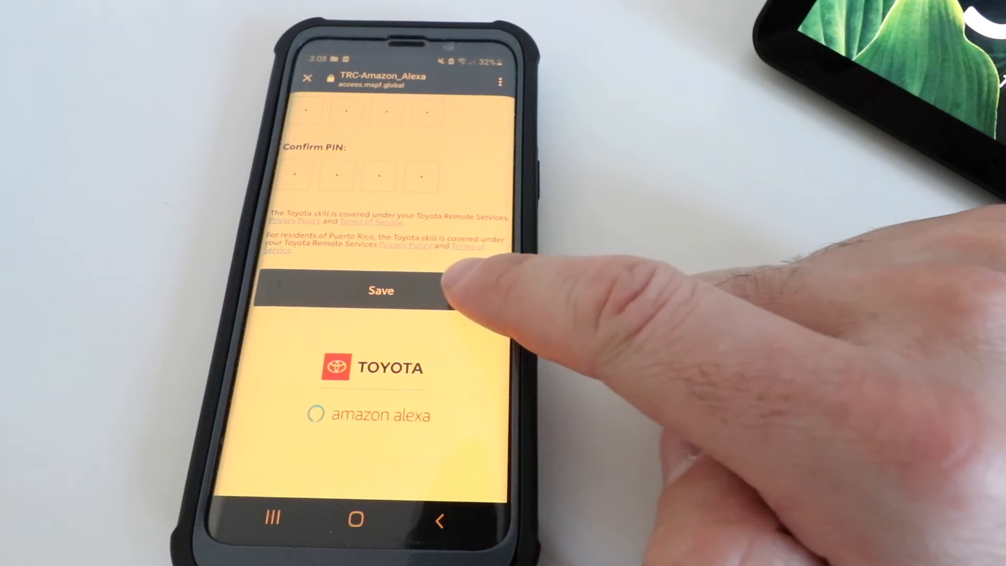
{"action": "left_click", "coordinate": [381, 291]}
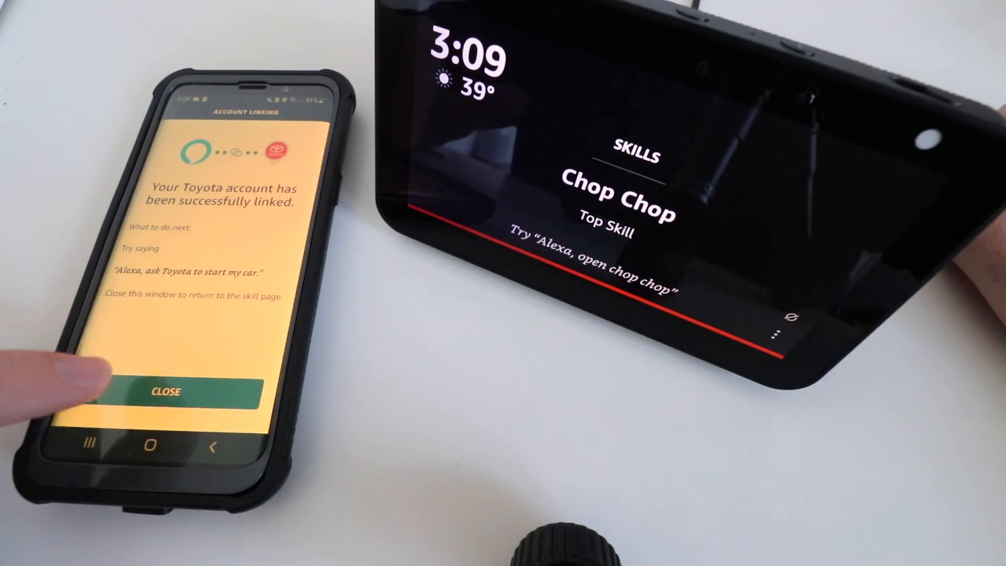
Close the account-linked confirmation to return to the Toyota skill page
{"action": "left_click", "coordinate": [166, 391]}
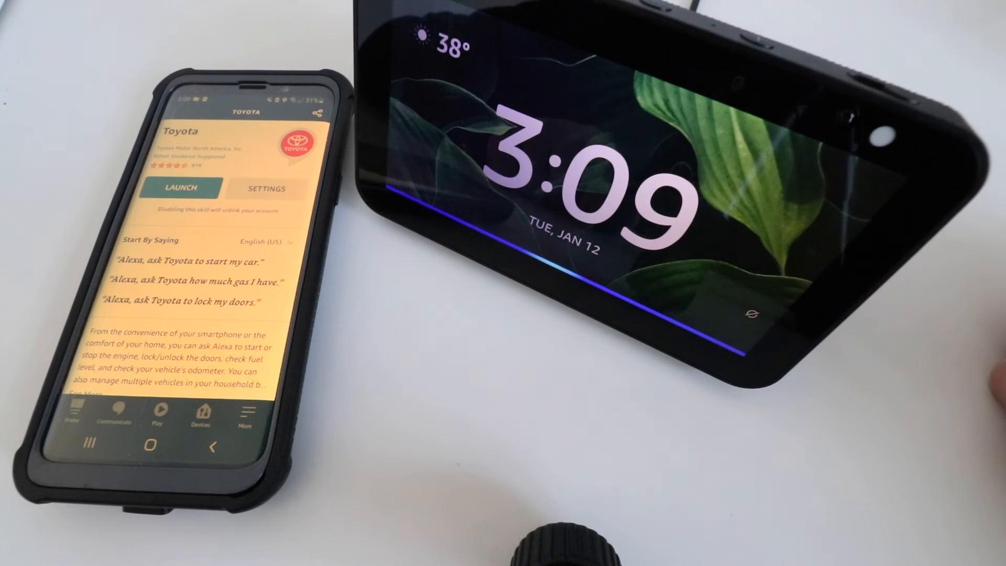